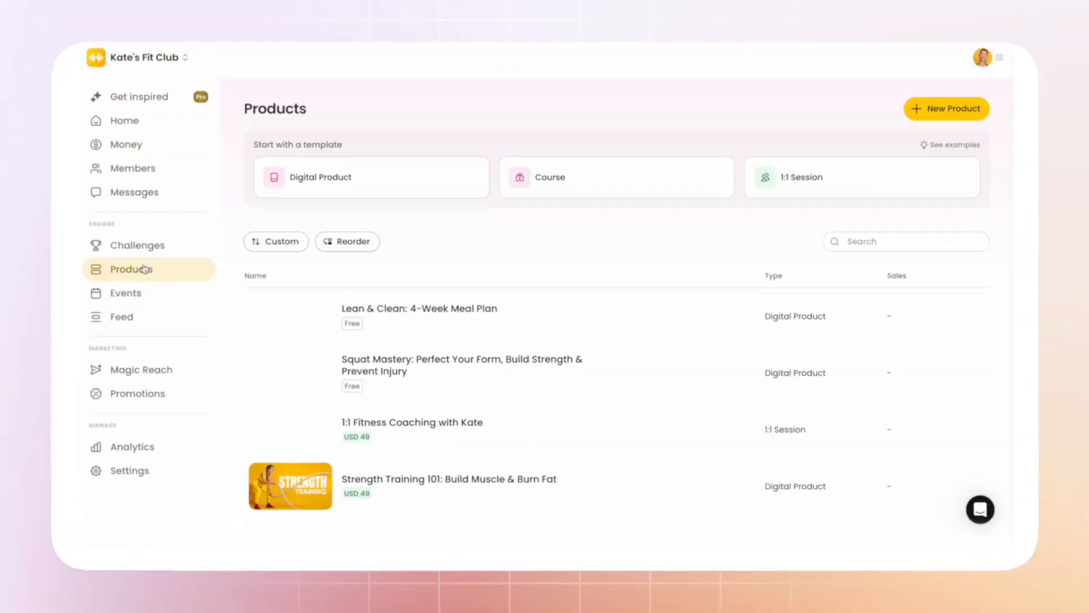
- Publish the Strength Training Program product and set its fixed price of USD 59
click(946, 109)
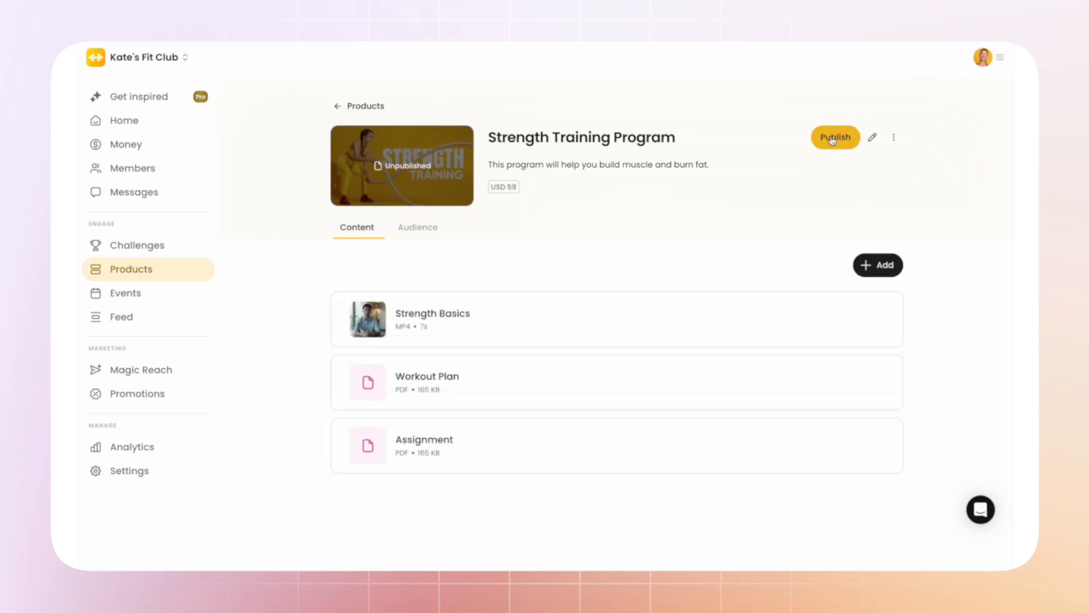
click(835, 137)
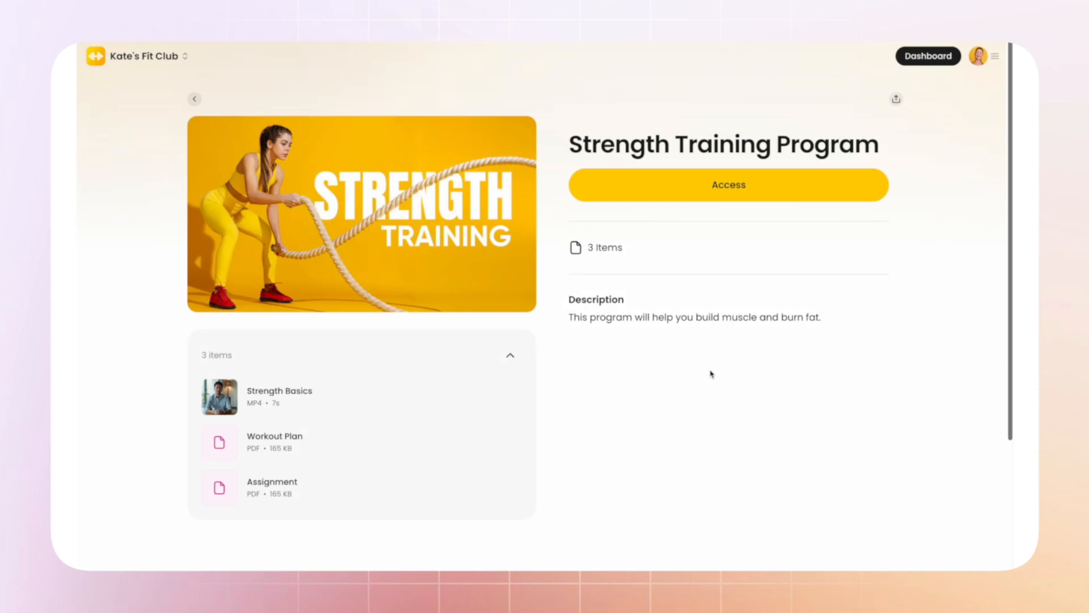
mouse_move(735, 195)
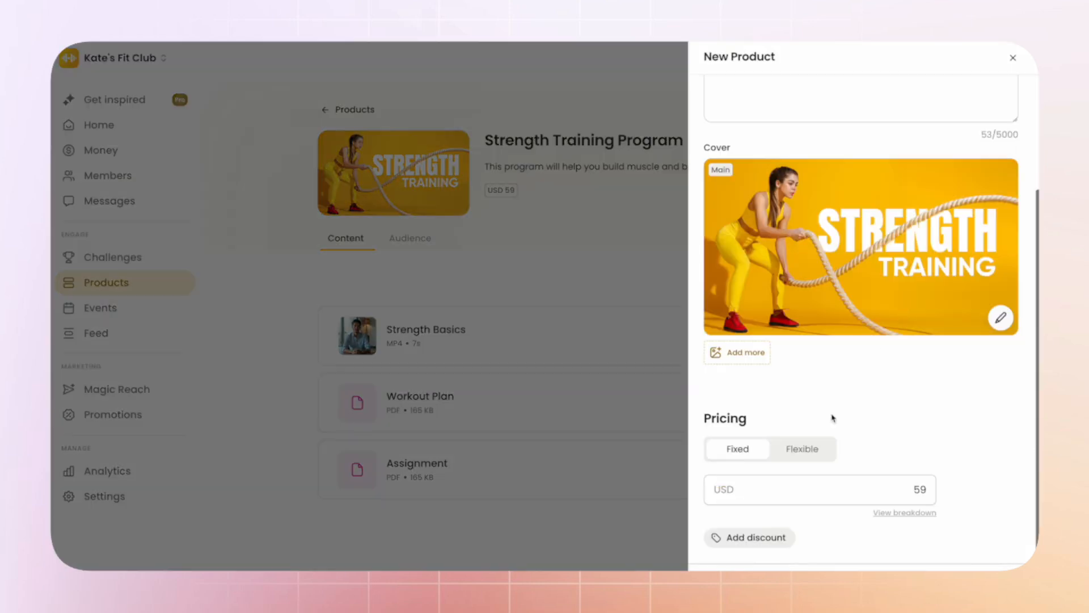
click(750, 538)
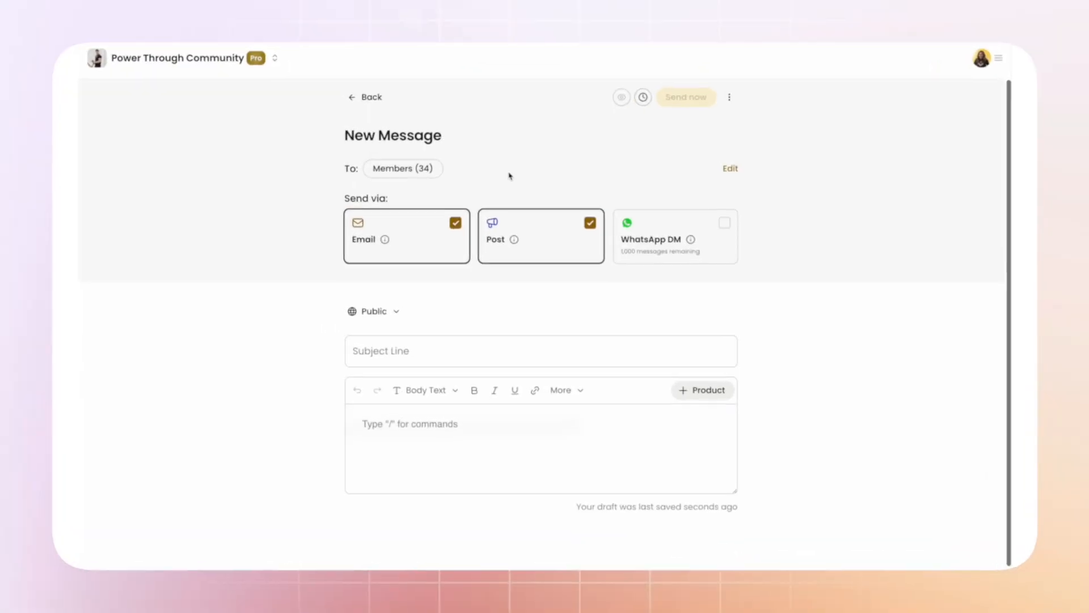
- Review the recipient list and keep all 34 members as recipients
click(731, 168)
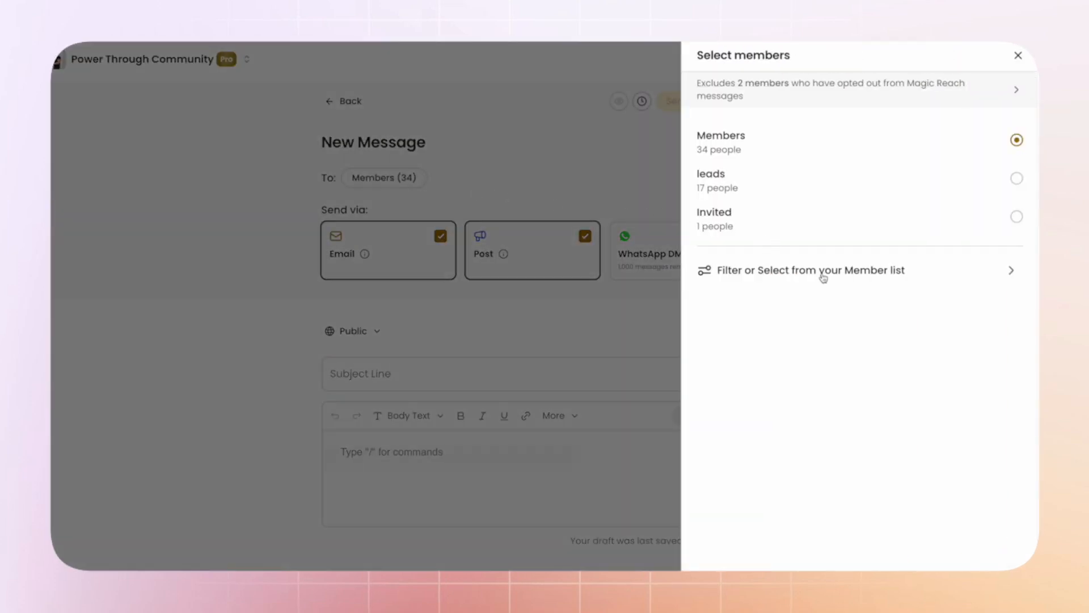
click(810, 270)
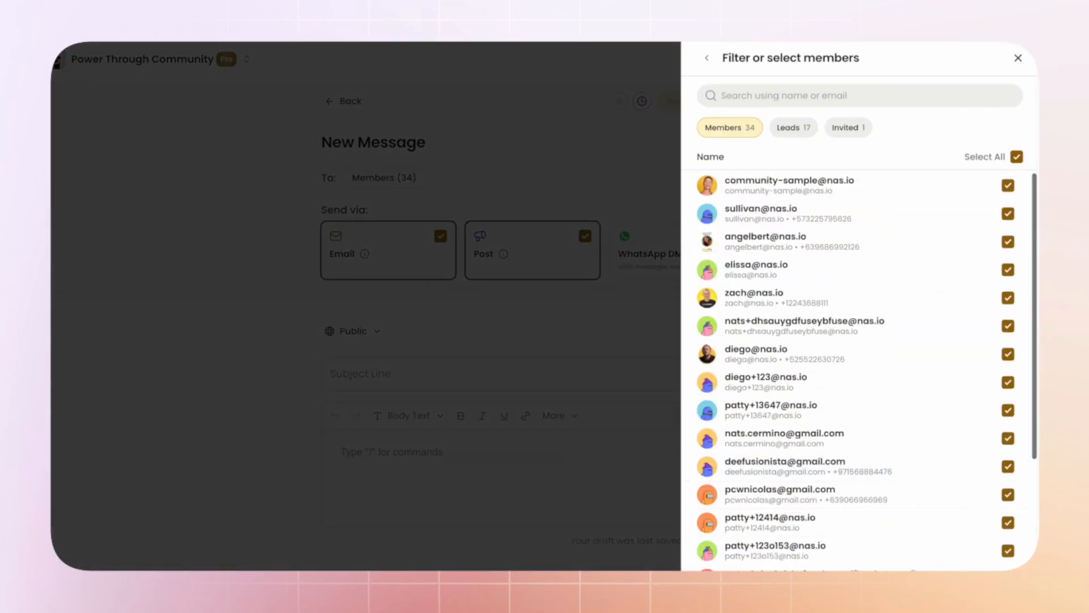
click(1014, 59)
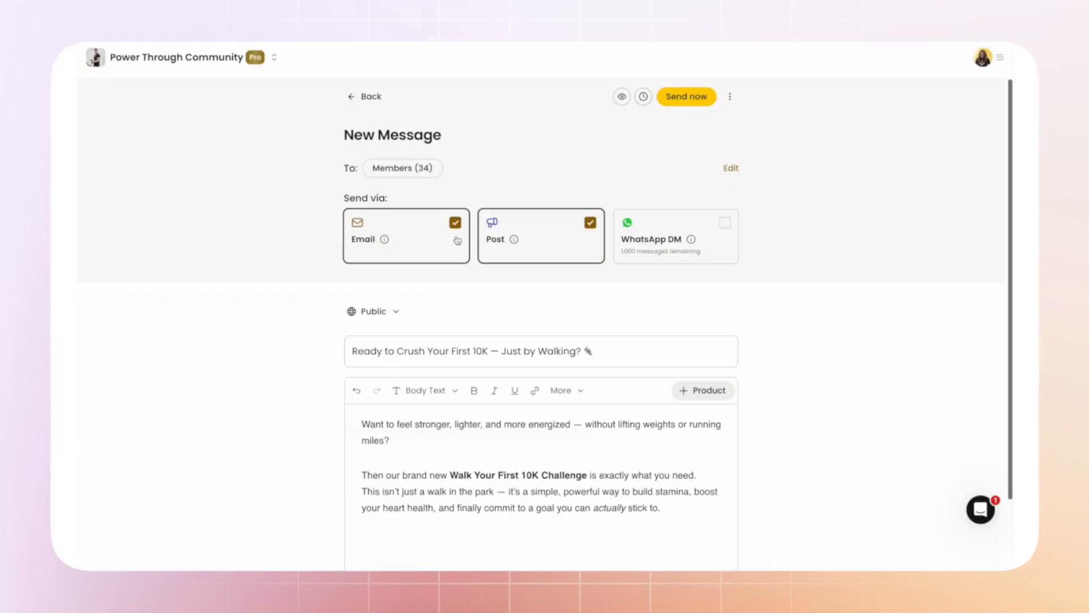
- Add WhatsApp DM delivery and embed a community product in the message
click(725, 223)
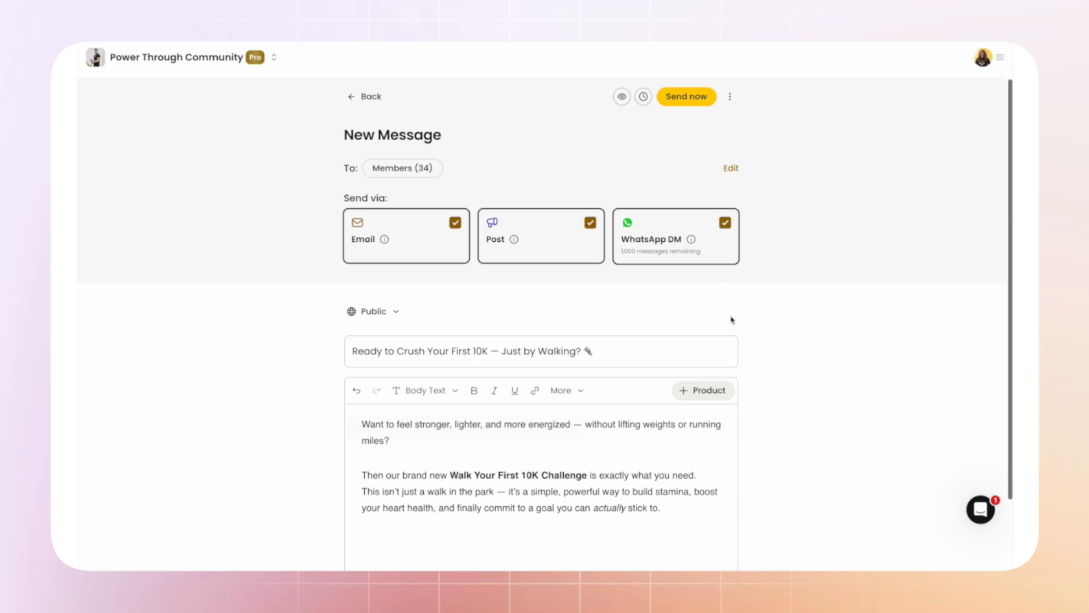
scroll(down, 3)
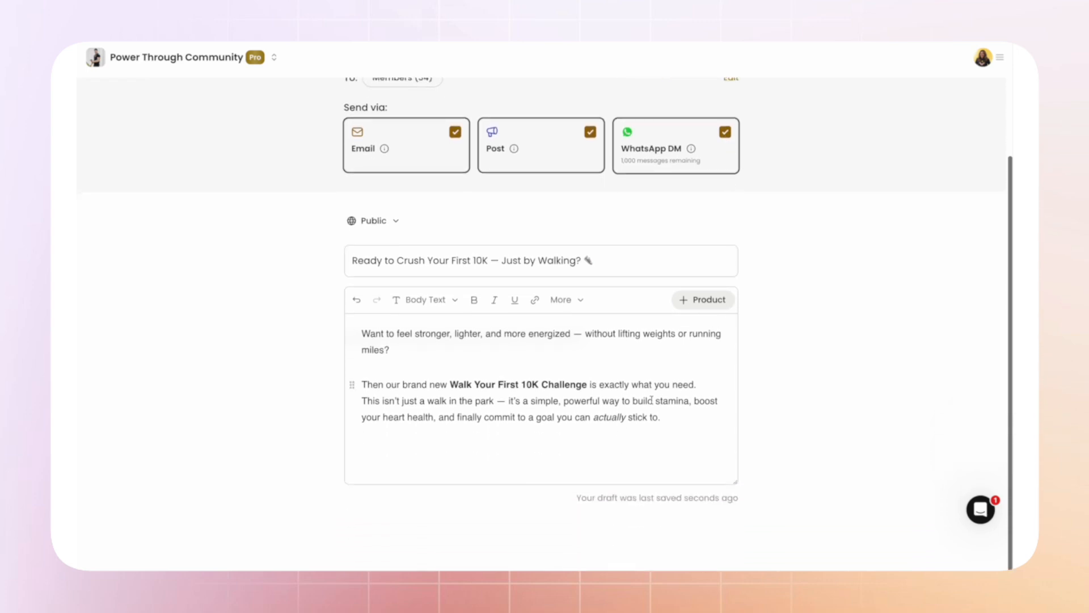
click(703, 300)
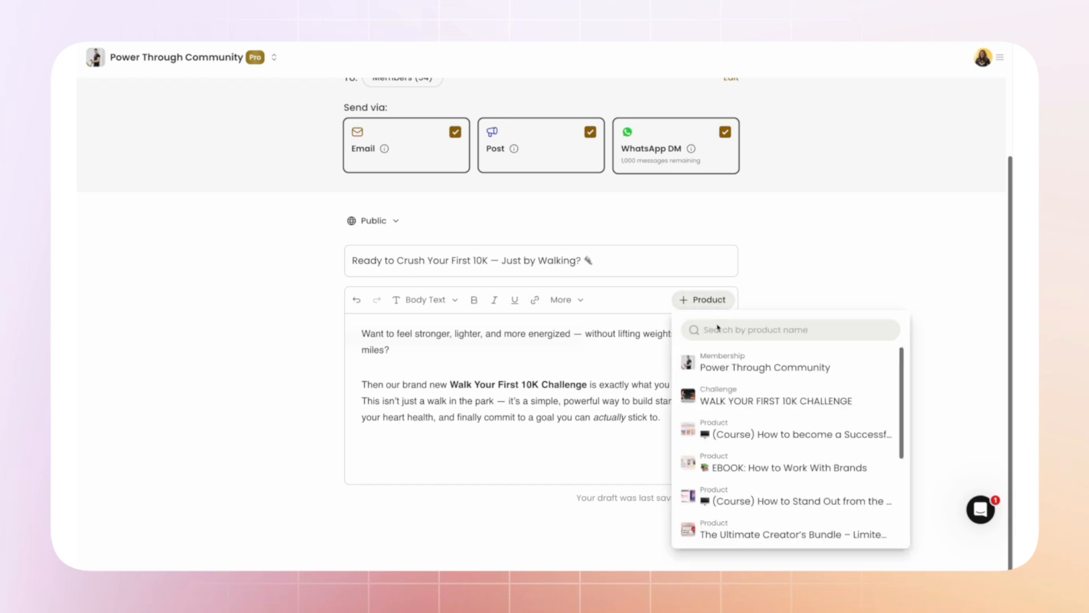
click(776, 401)
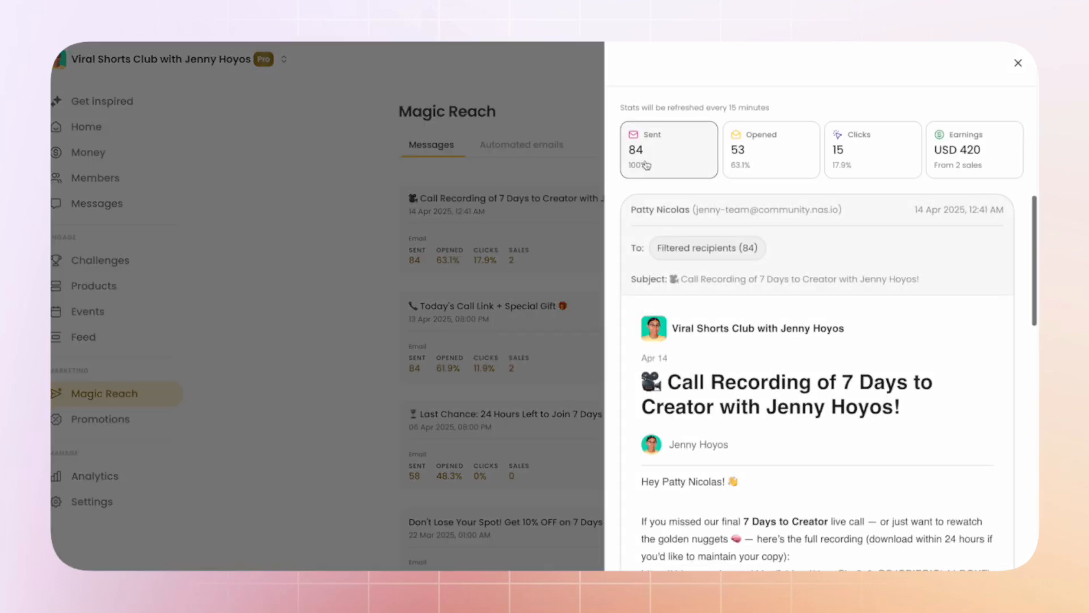
mouse_move(774, 170)
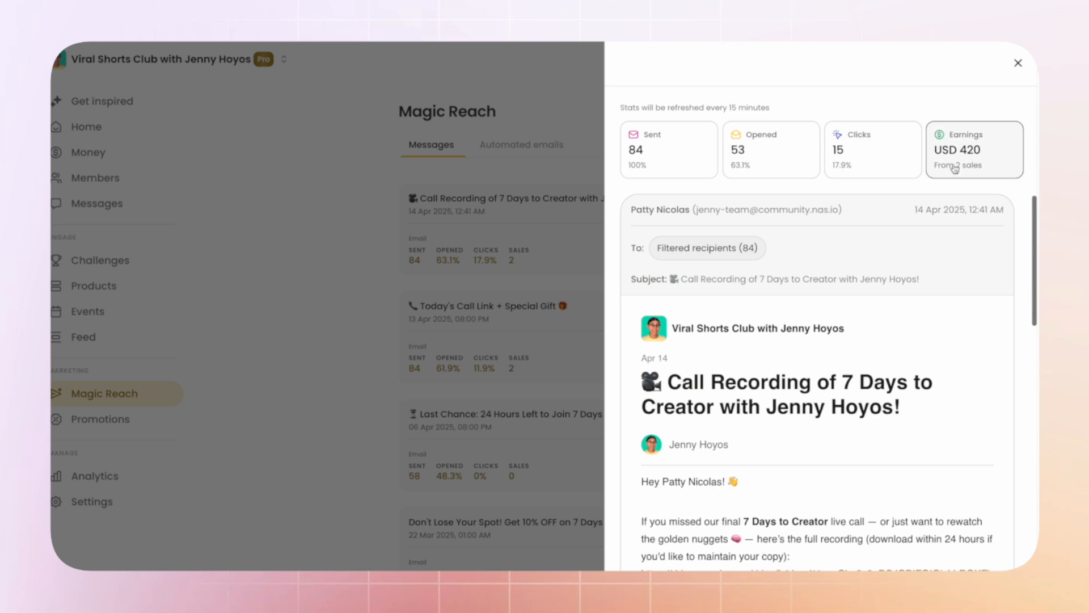
- Show the Call Recording message results: 84 sent, 53 opened, 15 clicks, USD 420 earned
click(1016, 64)
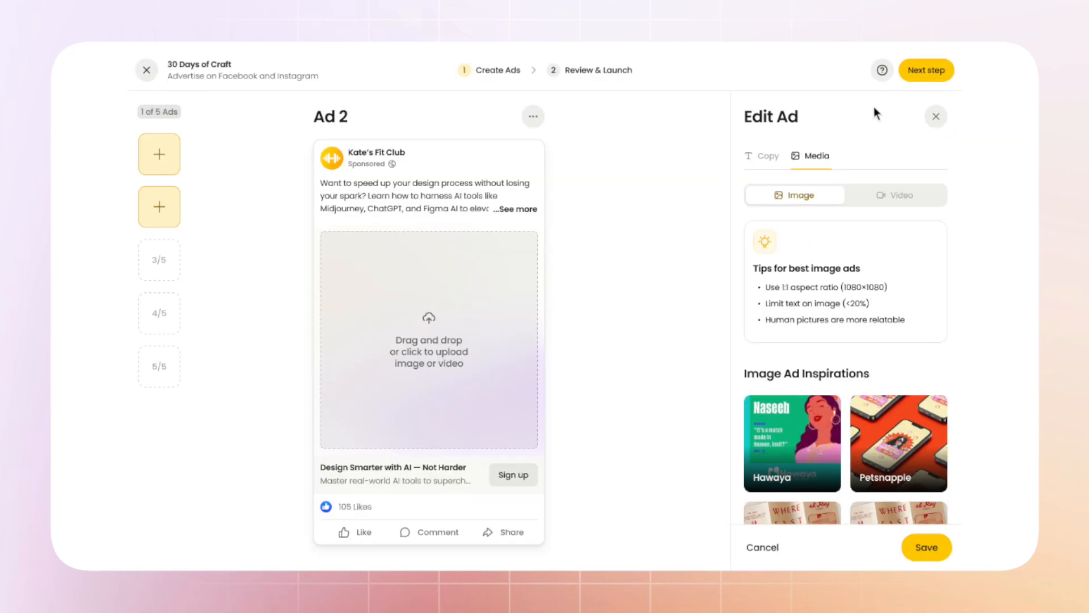
- Review Ad 1, then confirm and boost the campaign with a USD 500, 9-day budget
click(769, 155)
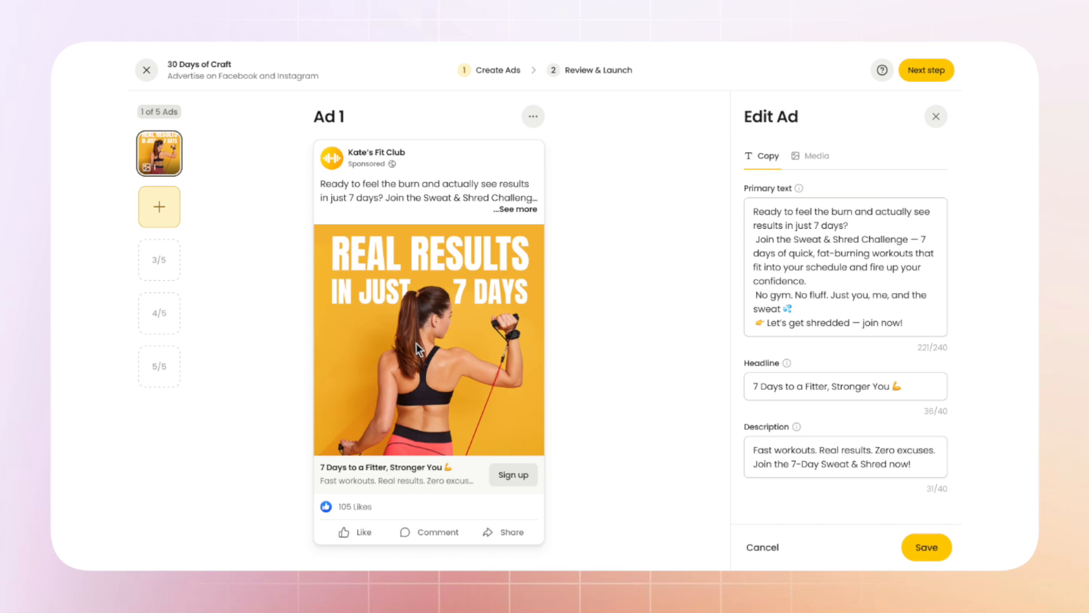
mouse_move(834, 121)
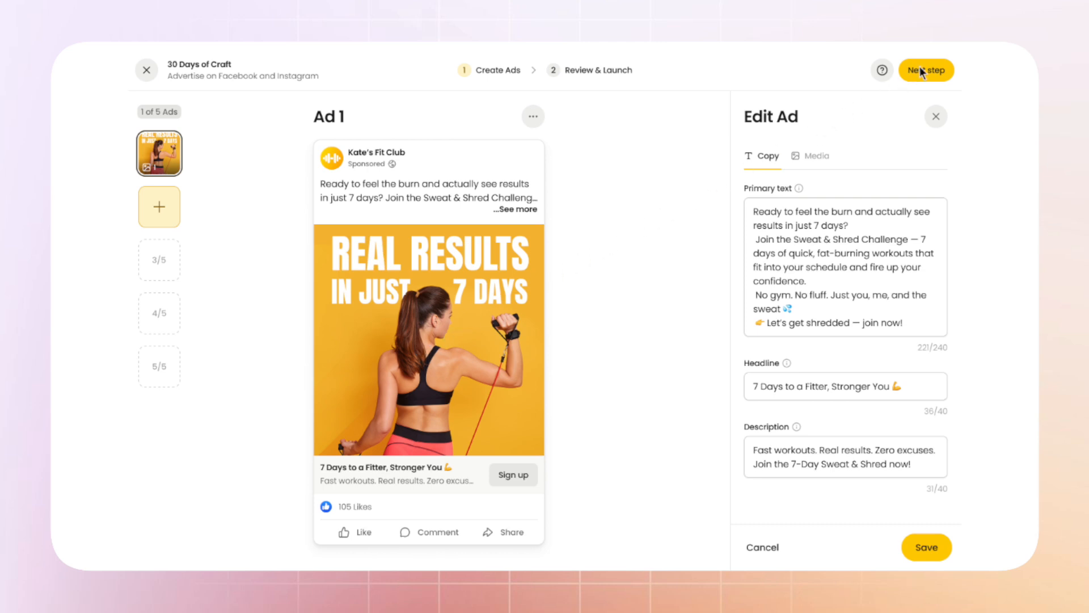
click(926, 70)
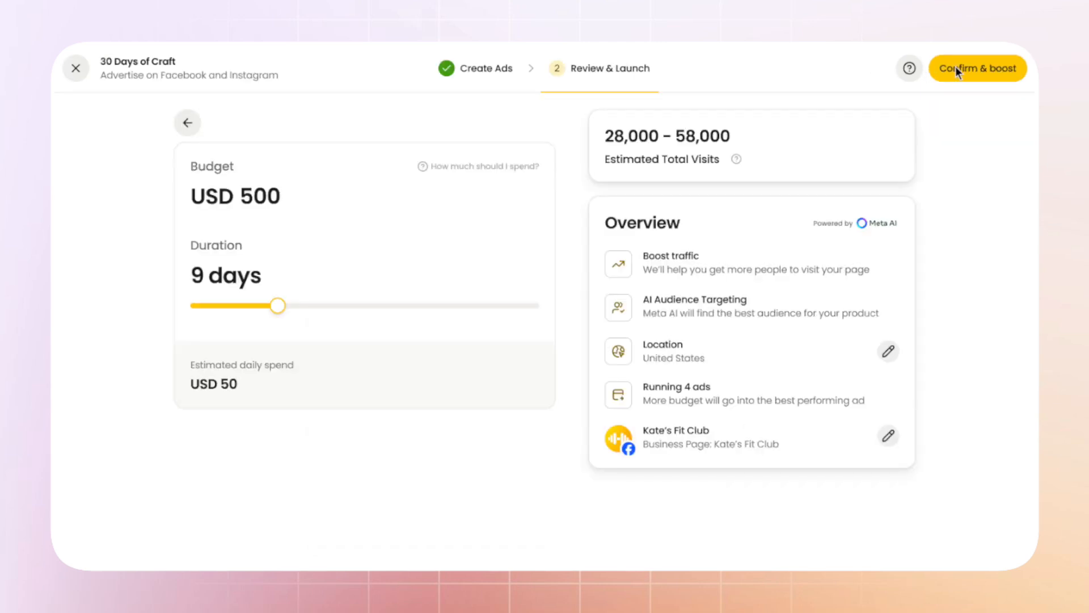
click(978, 68)
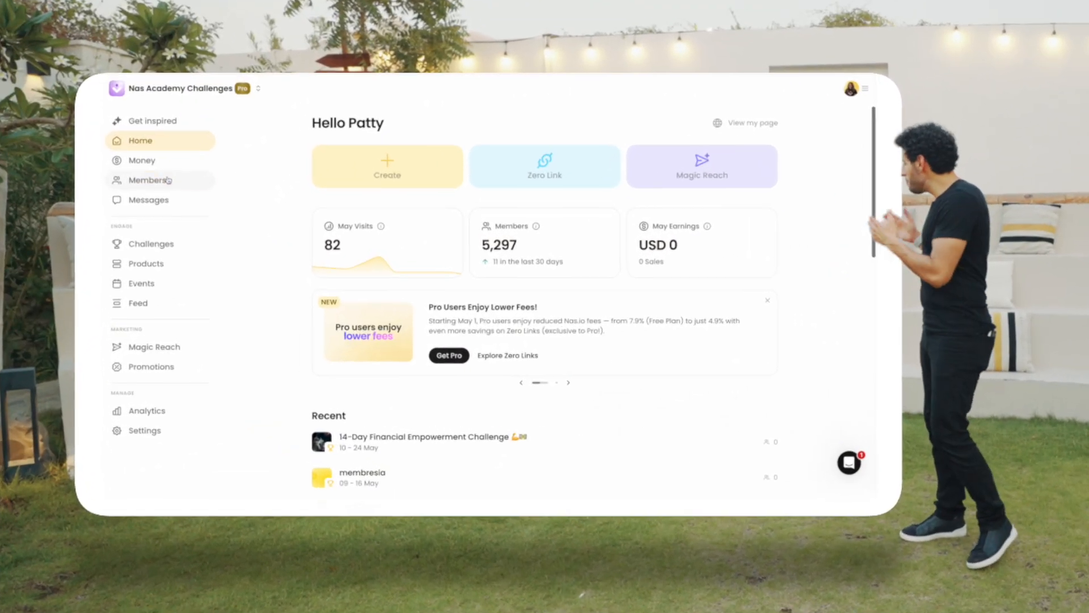
- Bring up the community member list and scroll through it
click(150, 179)
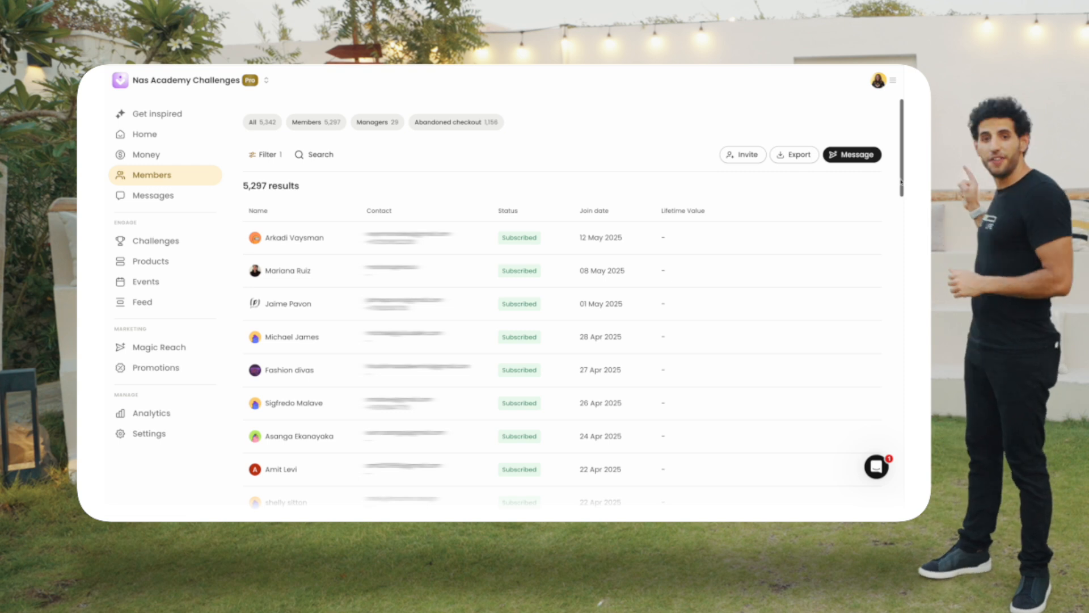
scroll(down, 3)
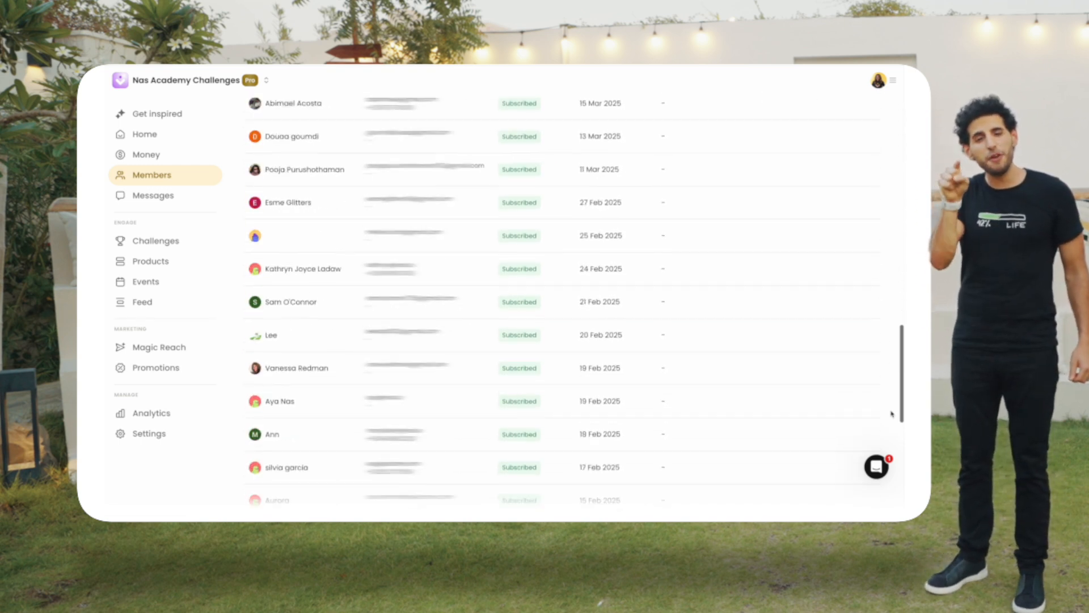
scroll(down, 3)
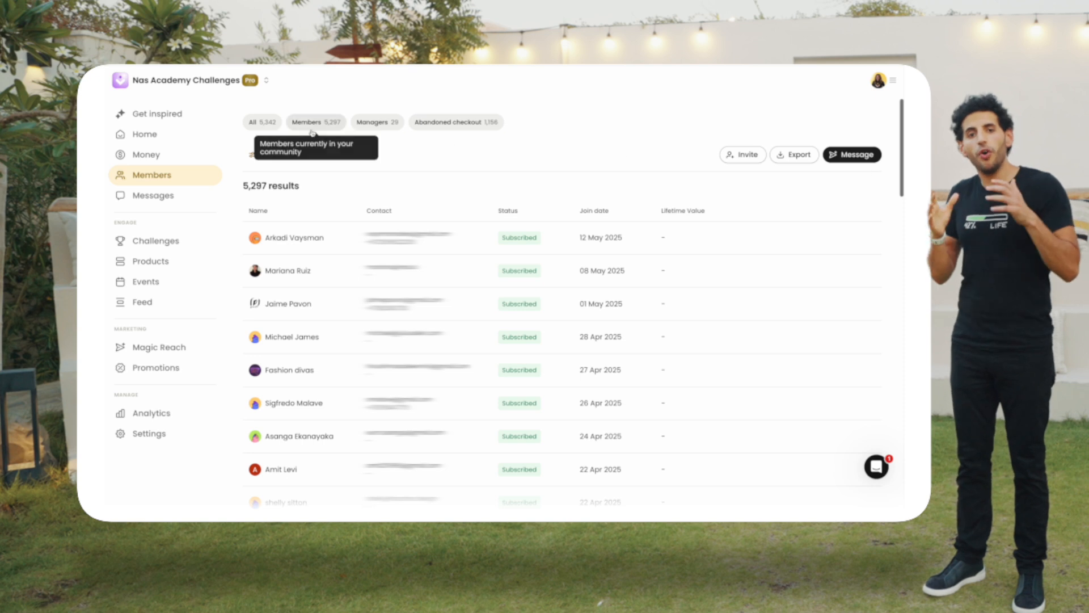
- Filter by Members, Managers and Abandoned checkout, then return to all 5,342 people
click(315, 122)
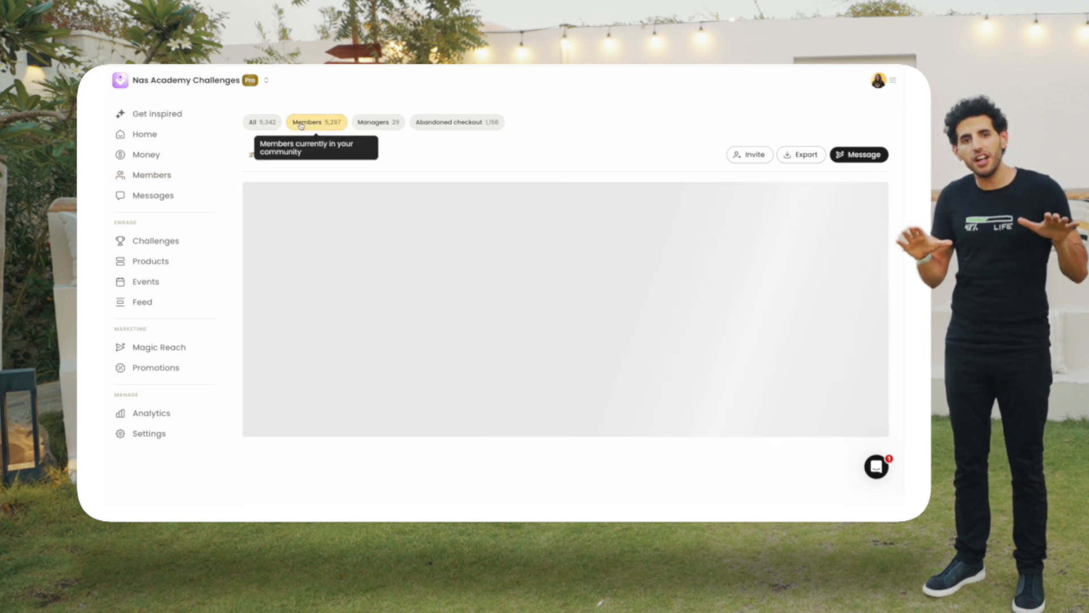
click(378, 123)
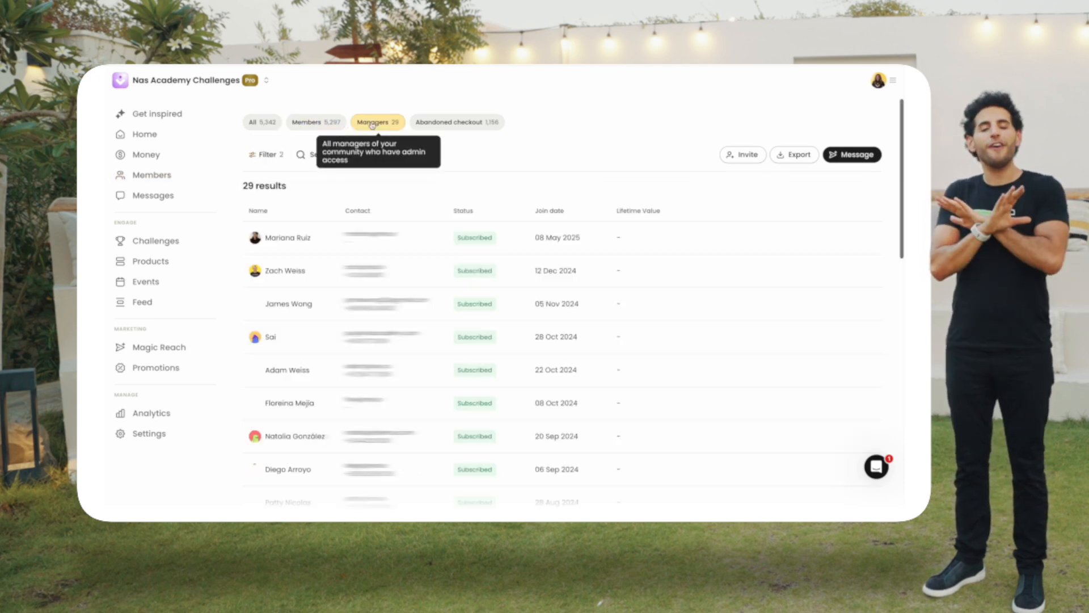
click(457, 122)
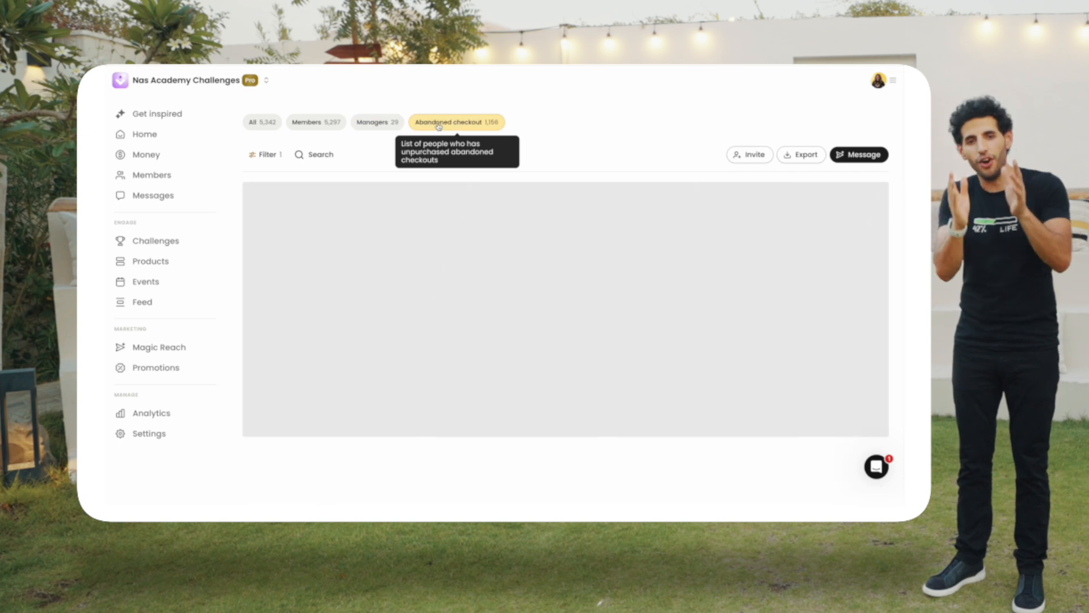
click(263, 123)
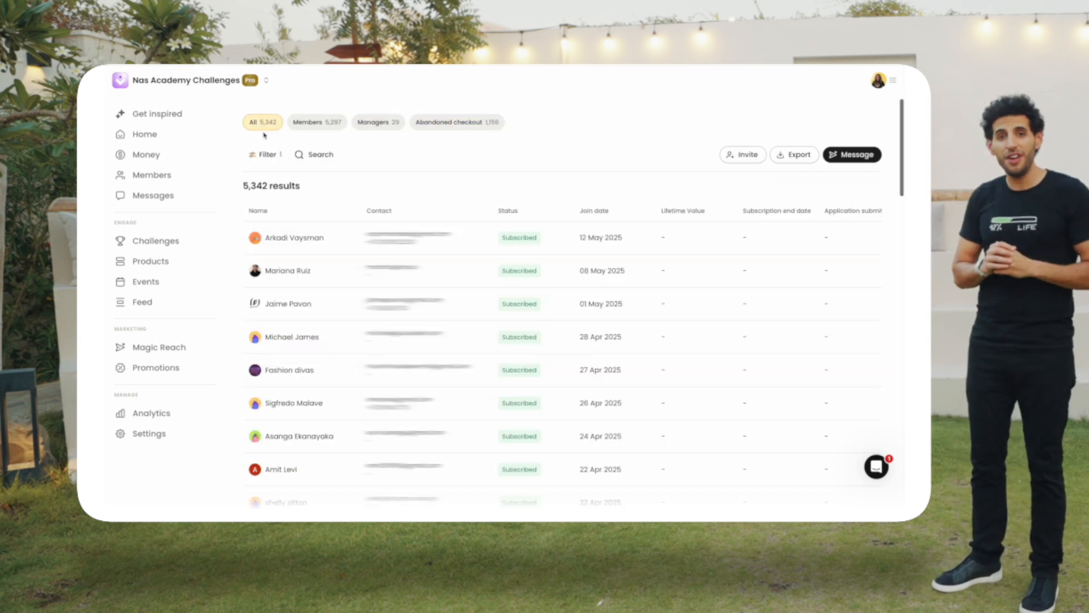
click(146, 154)
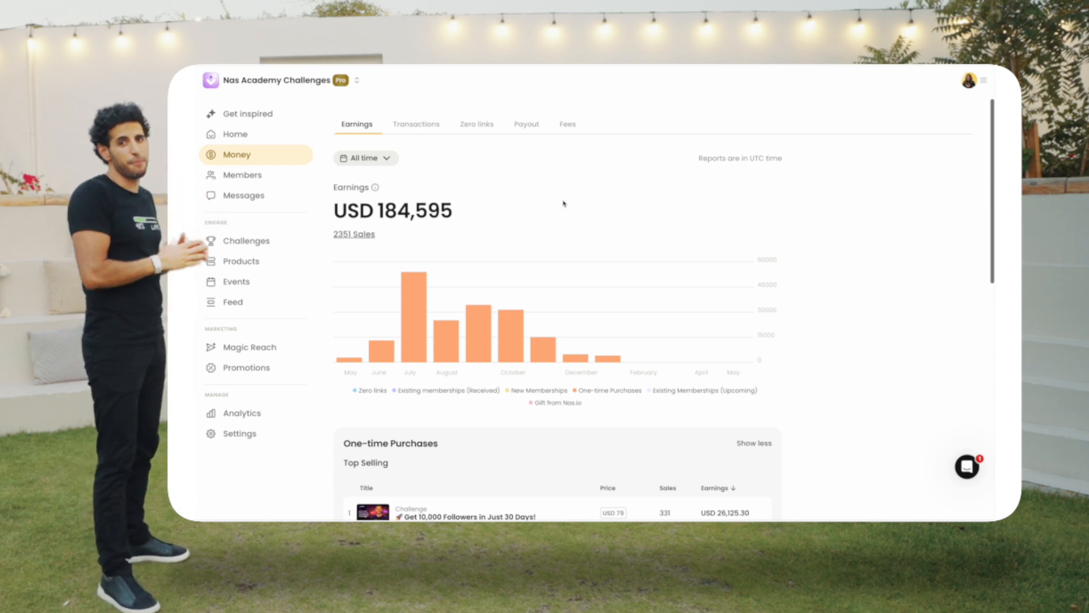
- Review all-time earnings of USD 184,595, then list the 2,515 payment transactions
scroll(down, 3)
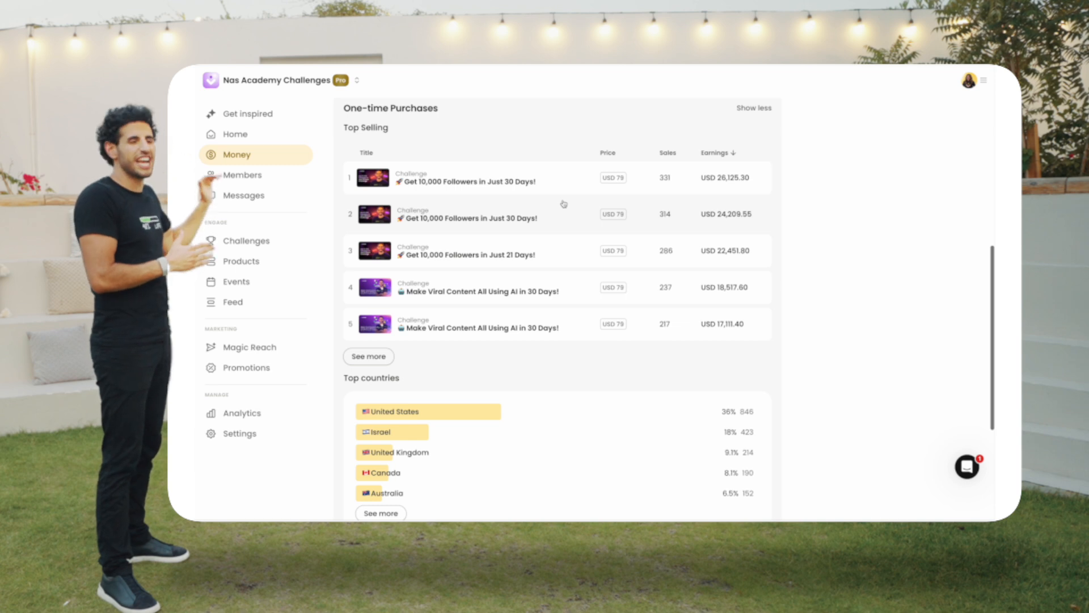
scroll(down, 3)
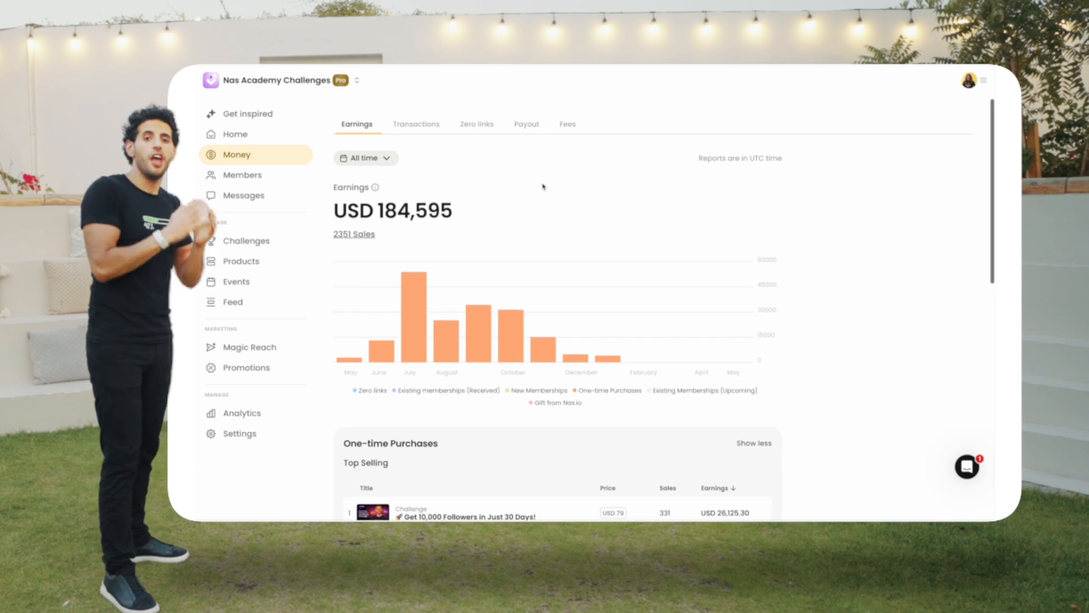
click(415, 124)
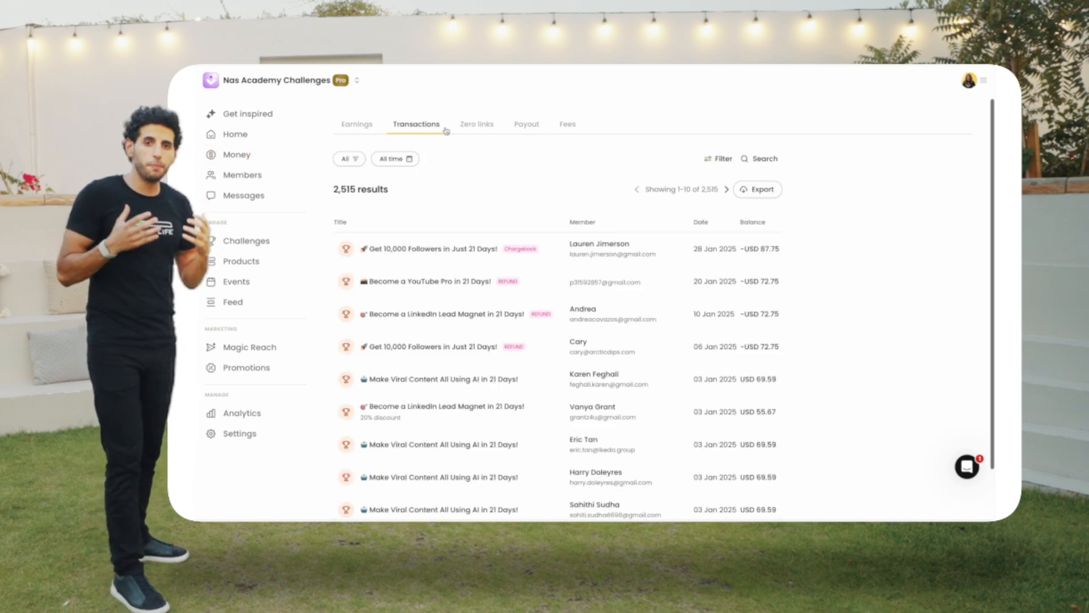
scroll(down, 3)
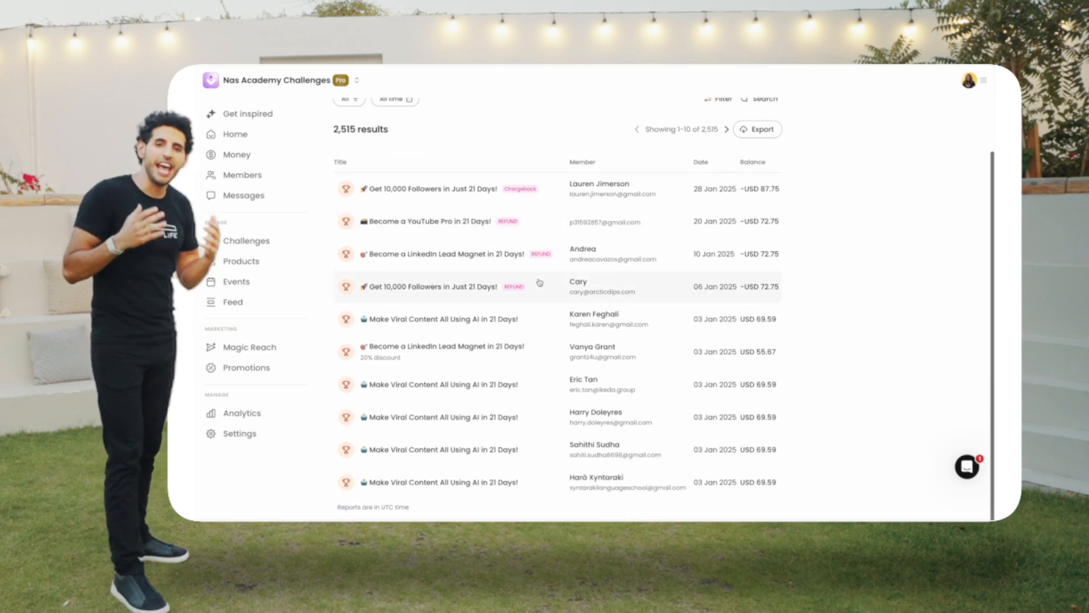